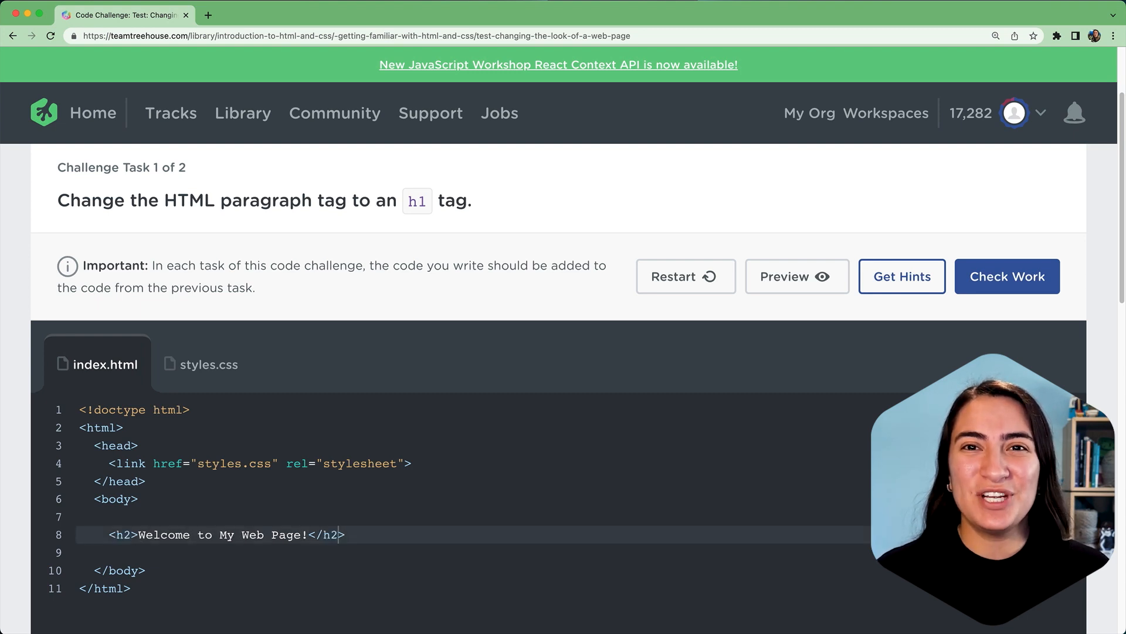
- Tour the stylesheet and HTML file tabs and preview how the unchanged page renders
click(209, 363)
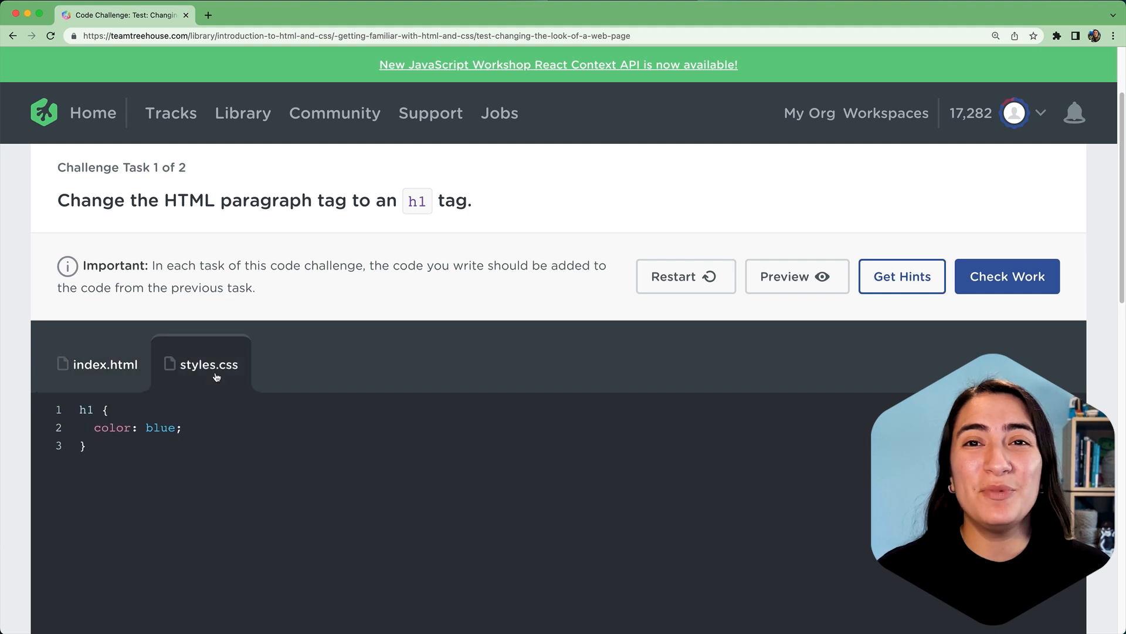
click(104, 364)
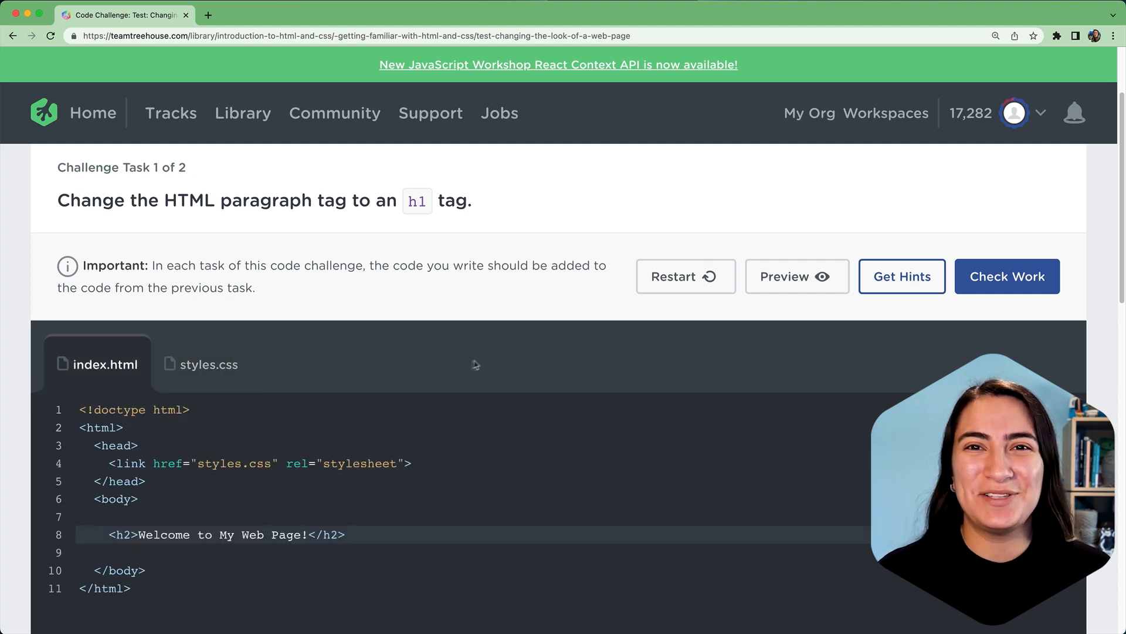
click(1005, 276)
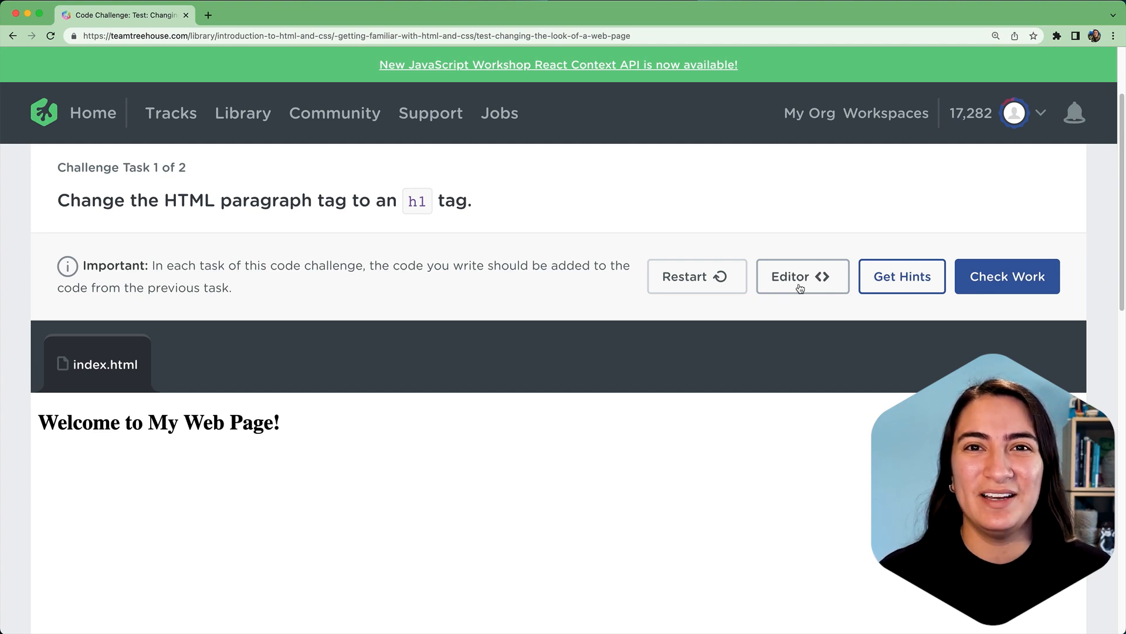
click(801, 276)
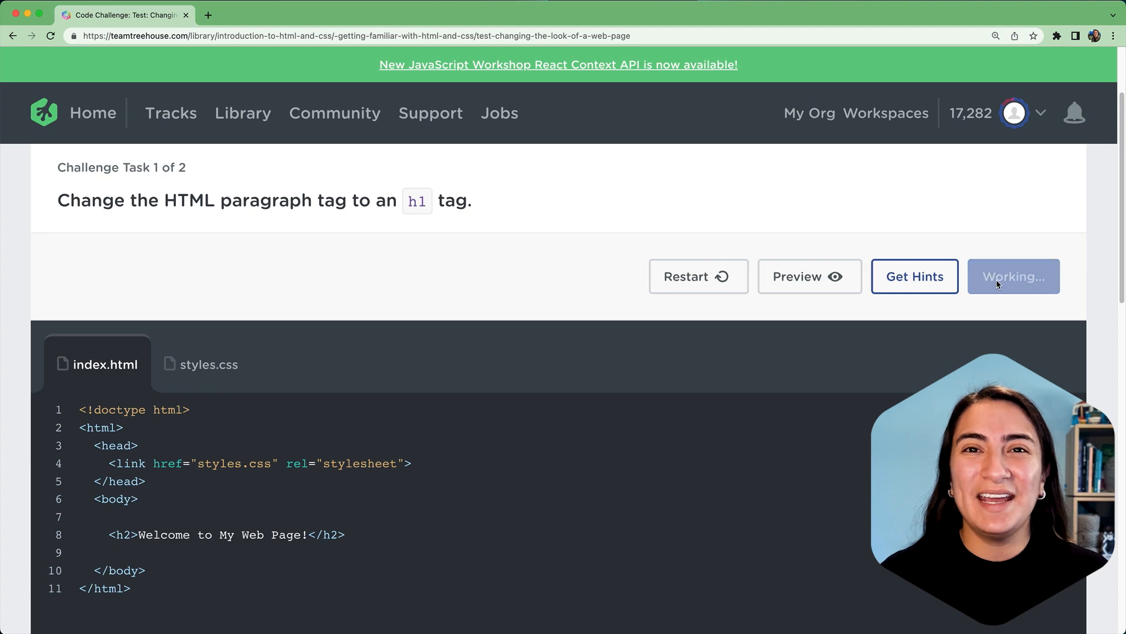
- Check the unchanged code, see the missing-h1 failure, get a hint and ask the community
click(1012, 276)
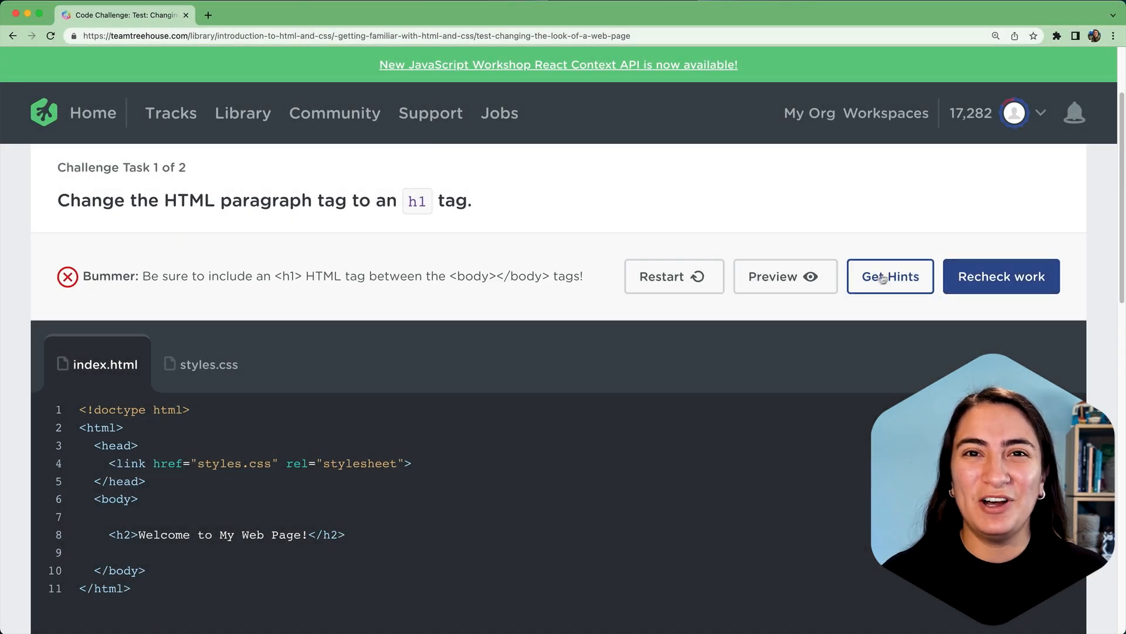
click(891, 276)
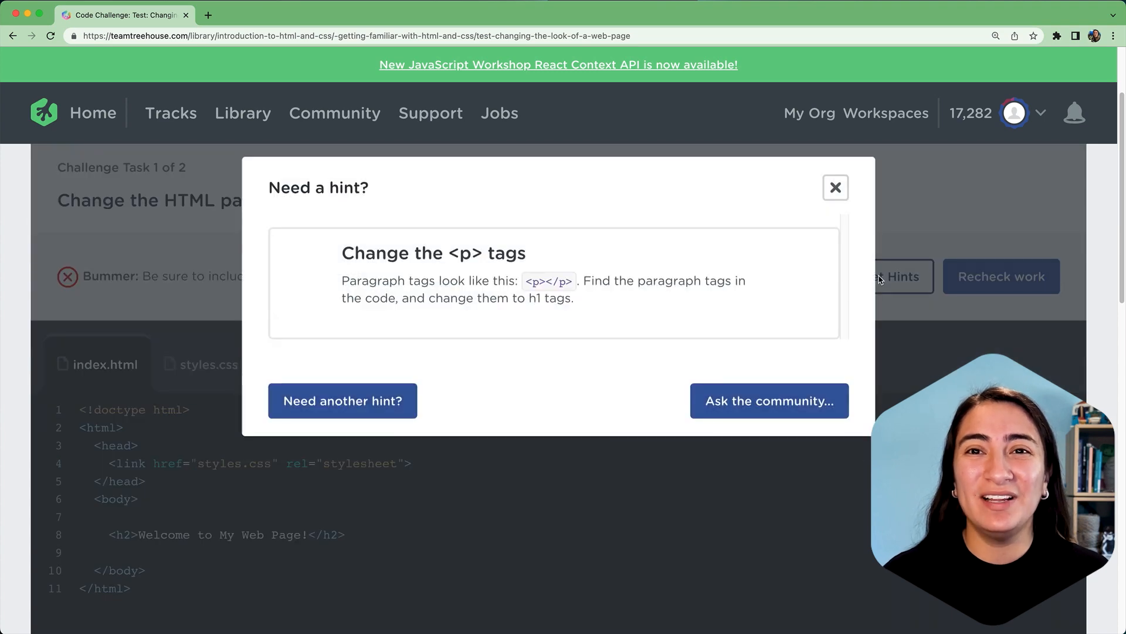
click(341, 400)
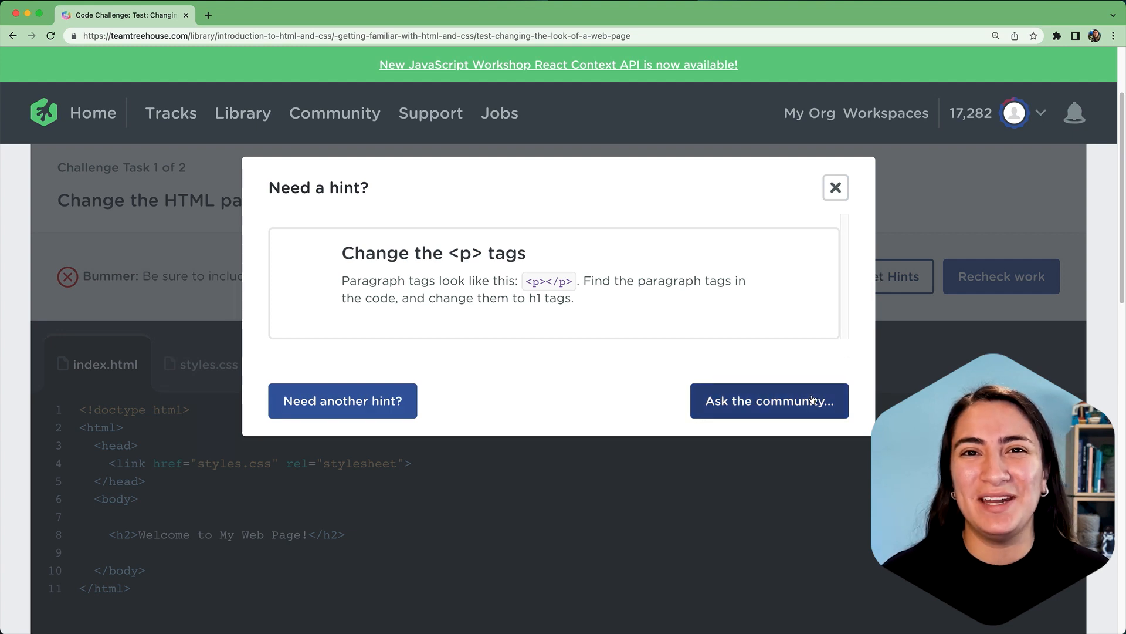
click(769, 401)
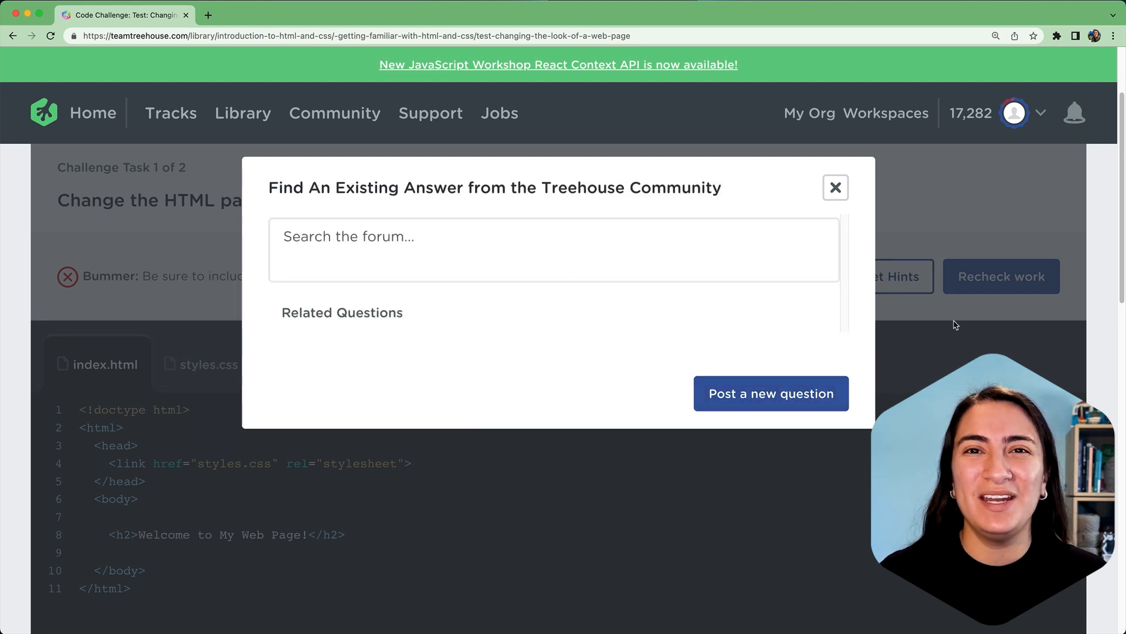